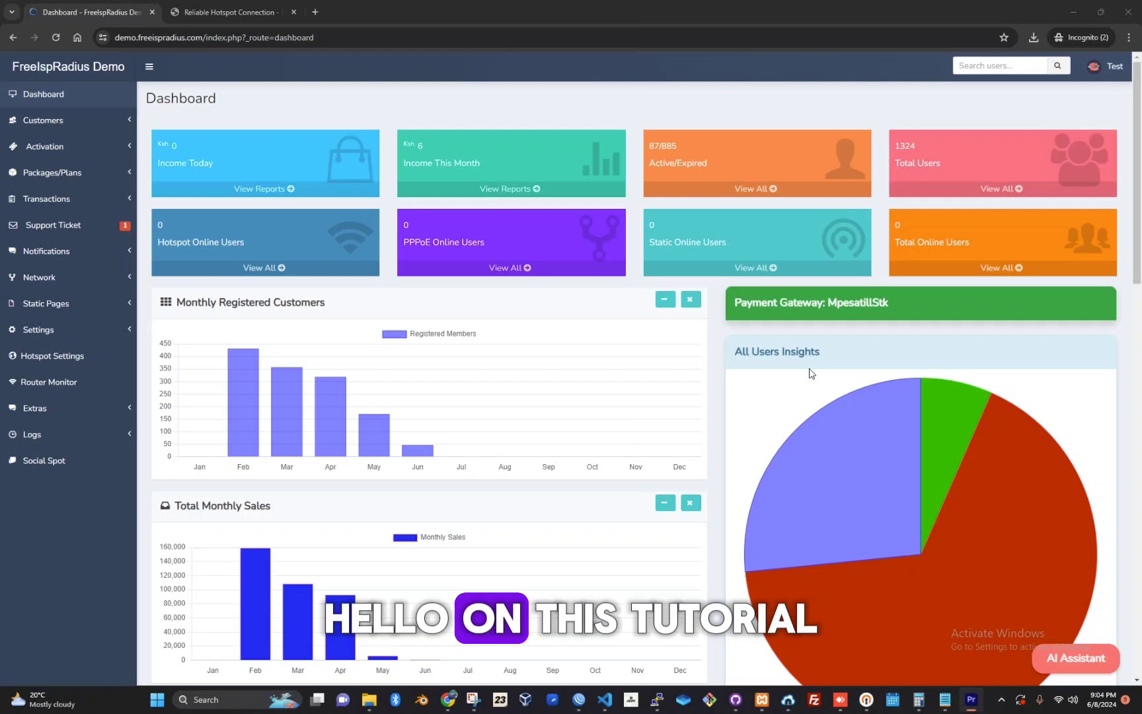
mouse_move(55, 181)
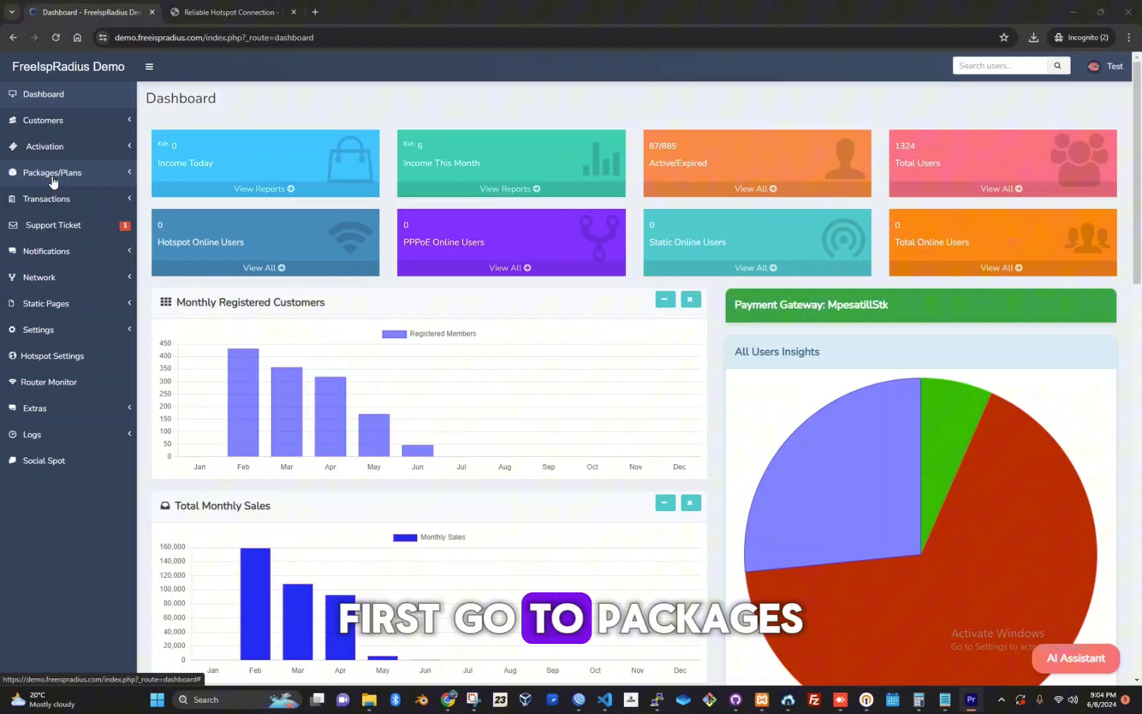
Step: Expand Packages/Plans to reveal the hotspot, PPPoE, static IP, bandwidth and balance categories
click(51, 172)
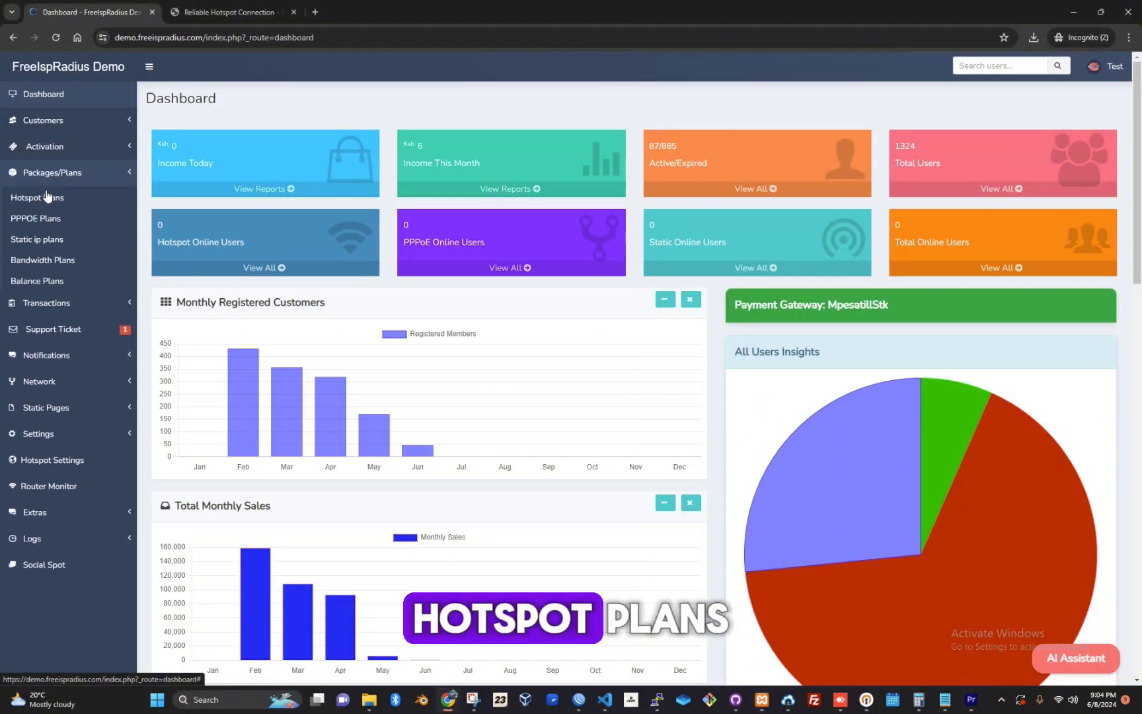
Step: Show the Hotspot Plans list with the existing Main test and GOLD plans
click(37, 199)
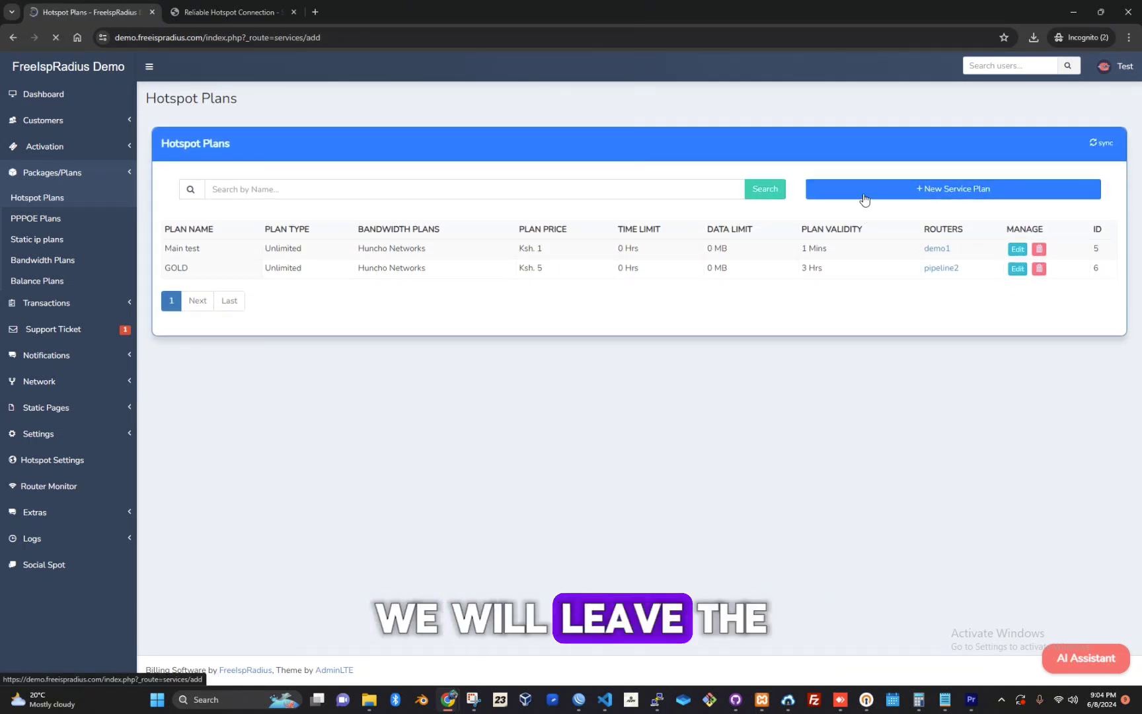